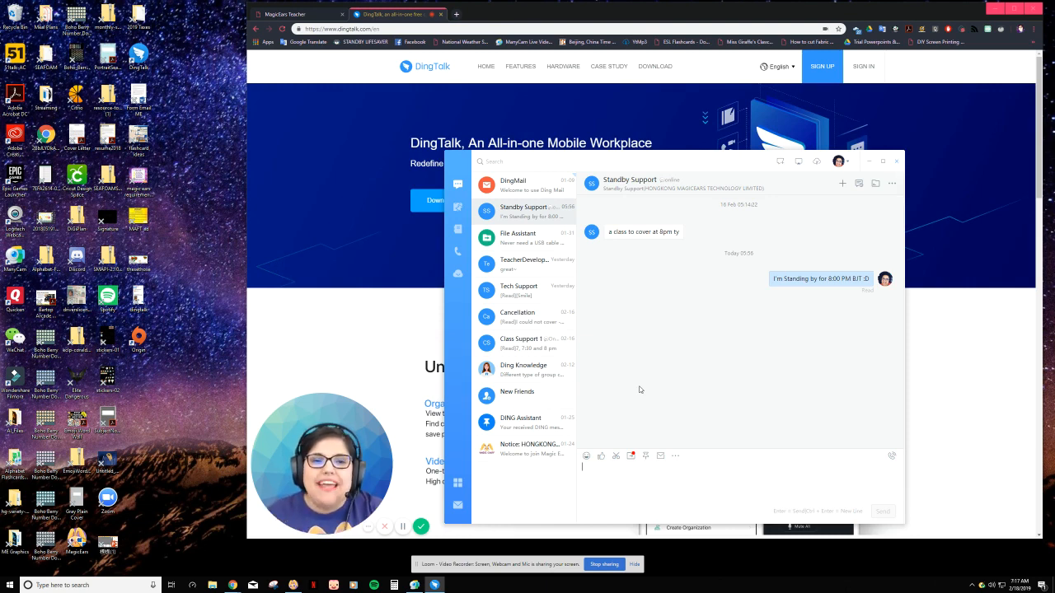
mouse_move(459, 185)
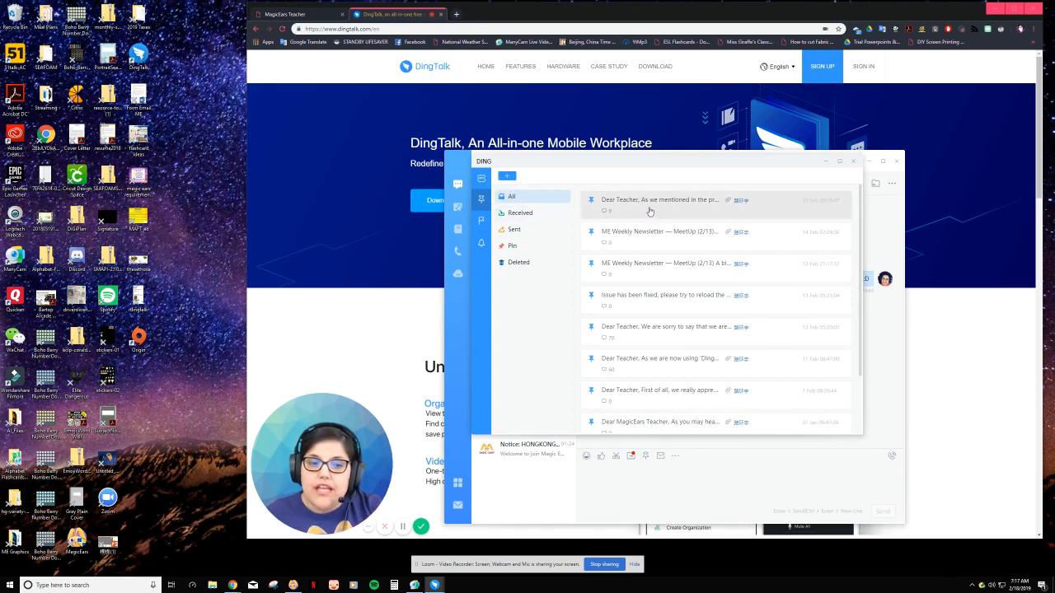
Step: Scroll through the DING notices and close the DING window
scroll("down", 3)
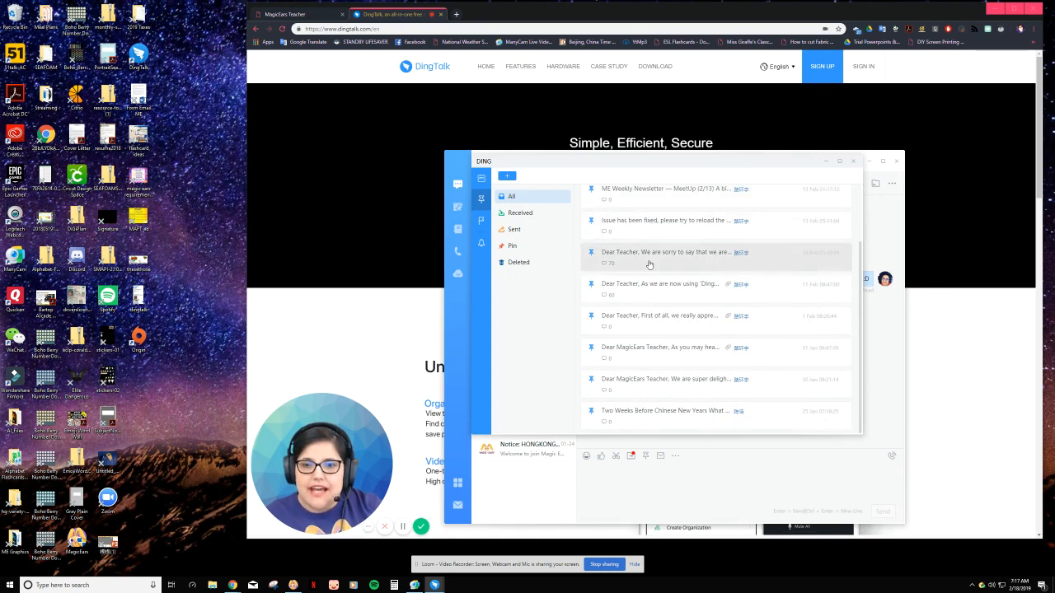
left_click(664, 410)
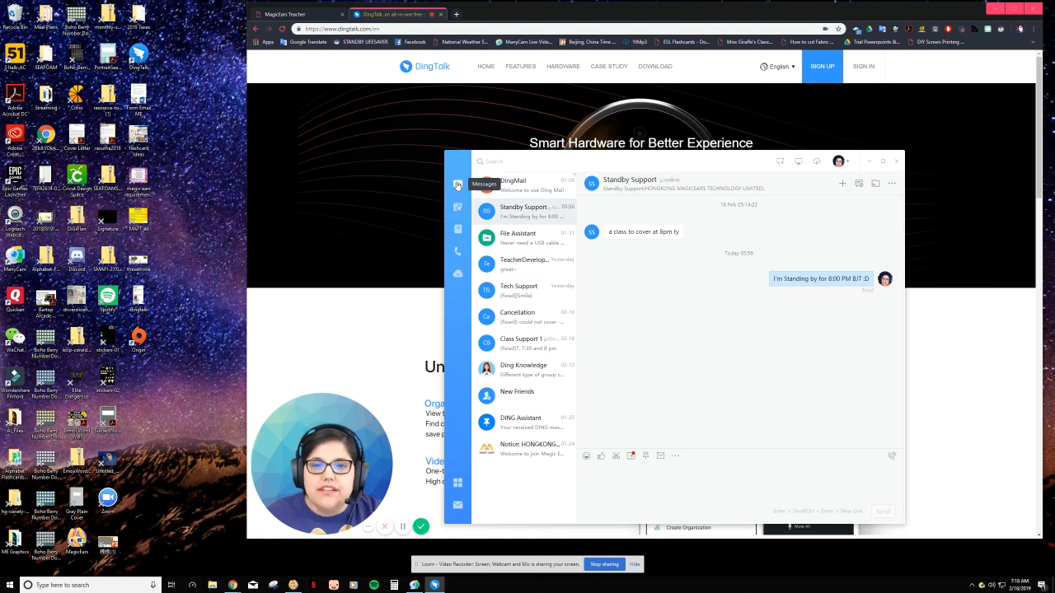
Step: Open the search panel with its contacts, groups, departments and history categories
left_click(511, 161)
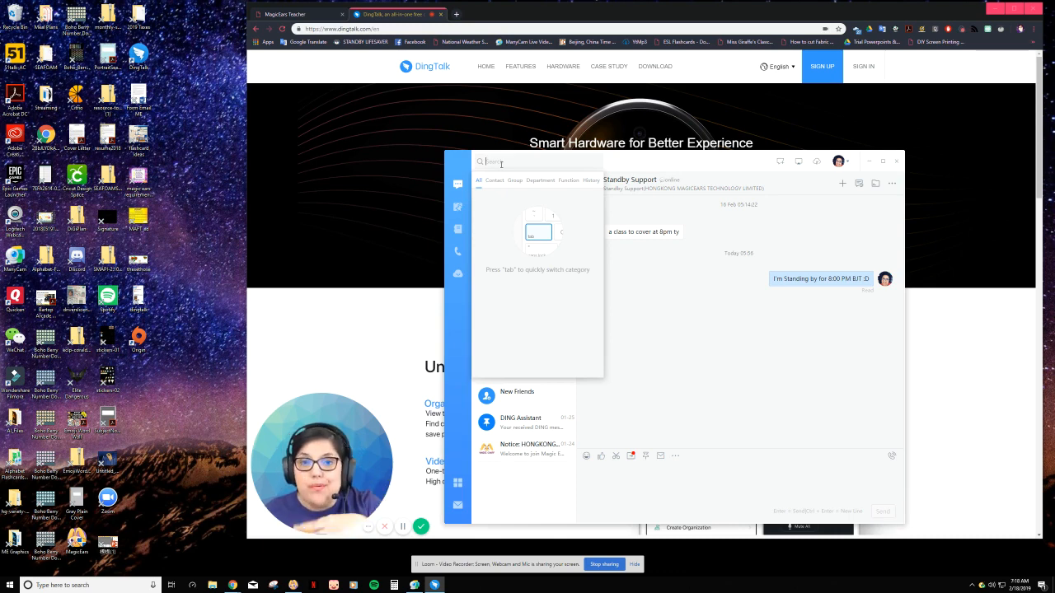
mouse_move(457, 229)
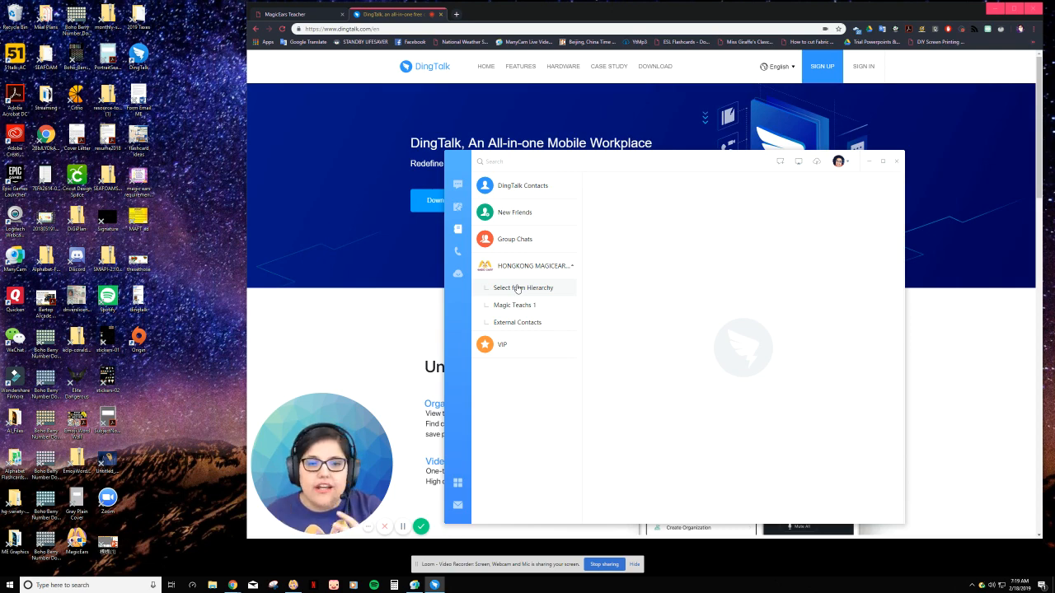
left_click(515, 305)
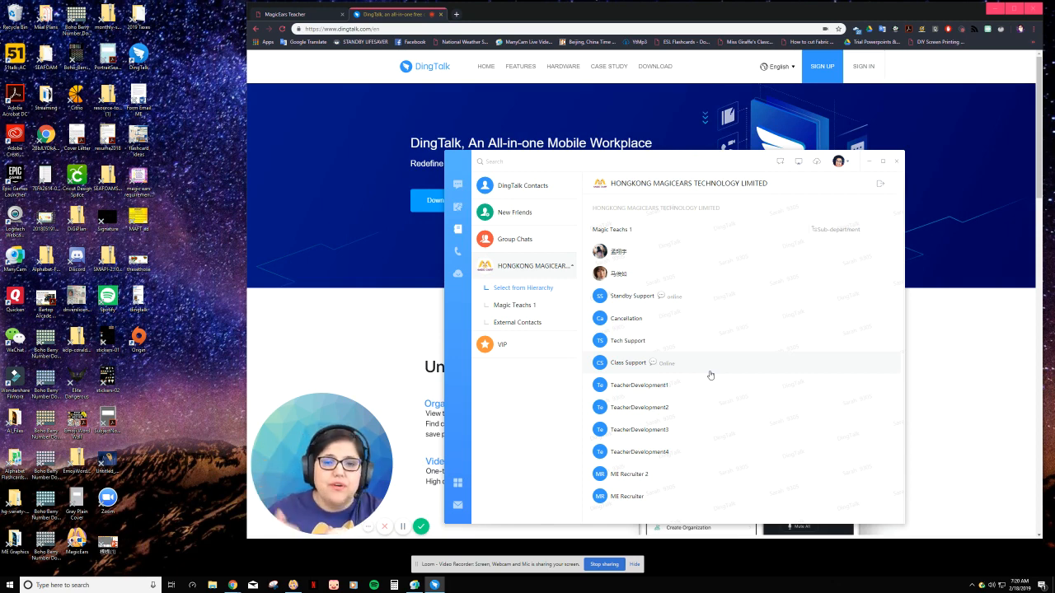
mouse_move(707, 410)
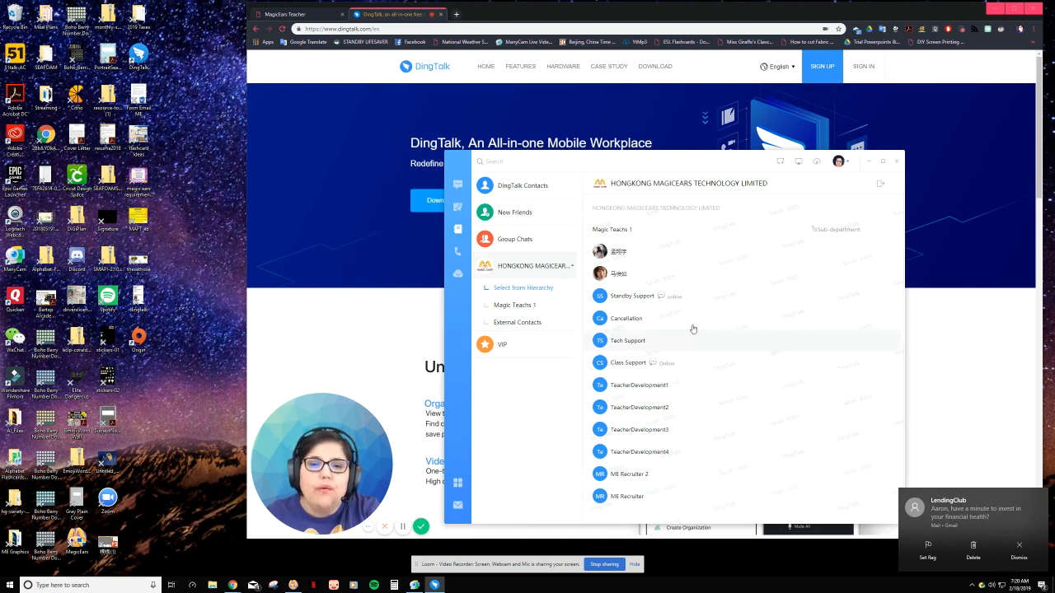
mouse_move(709, 296)
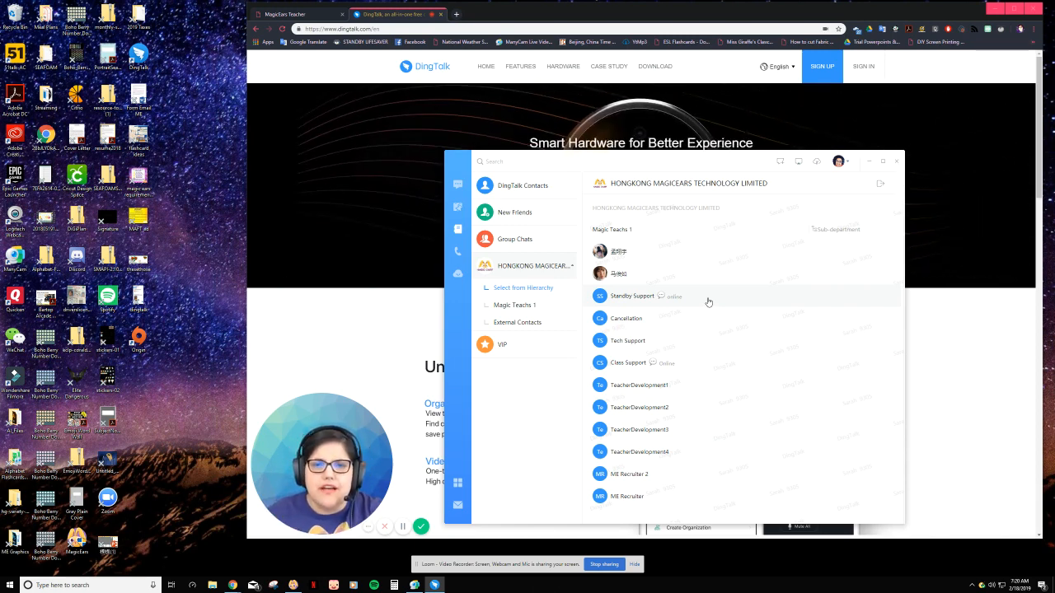
left_click(632, 296)
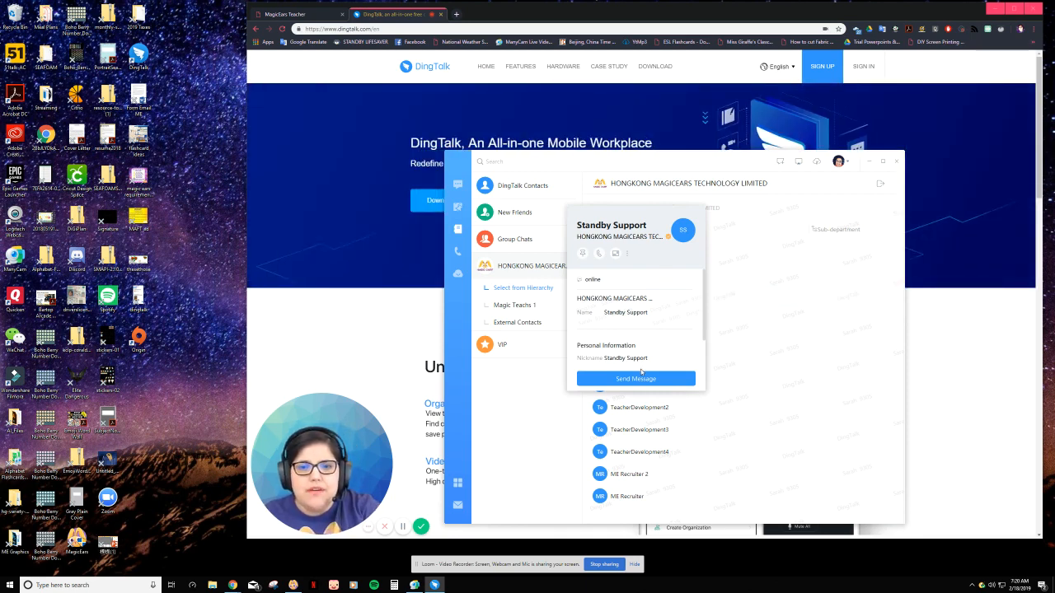
Step: Send Standby Support a message from the profile card, then return to Contacts
left_click(636, 378)
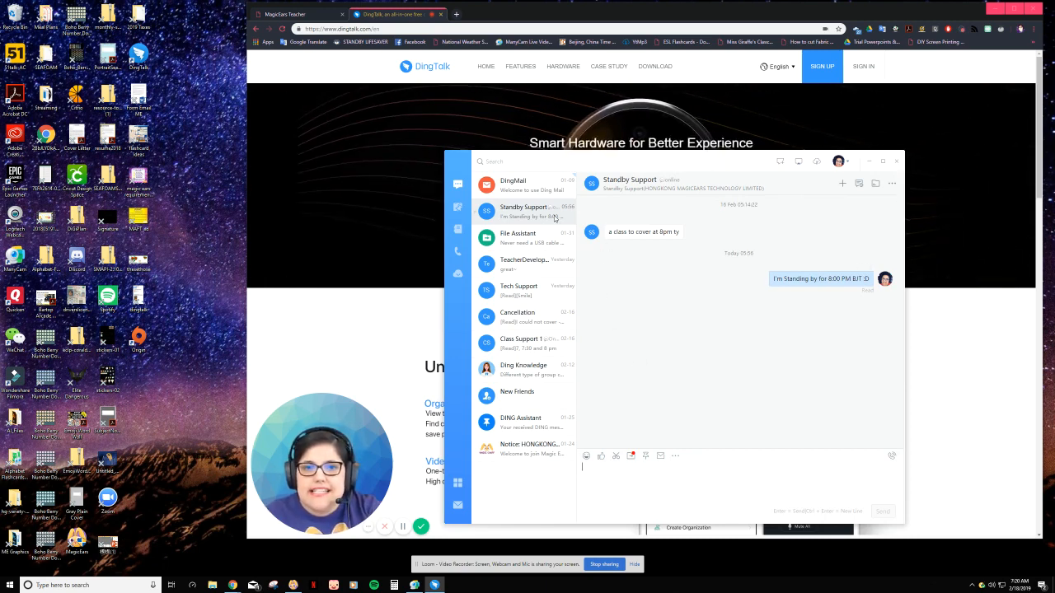
left_click(458, 229)
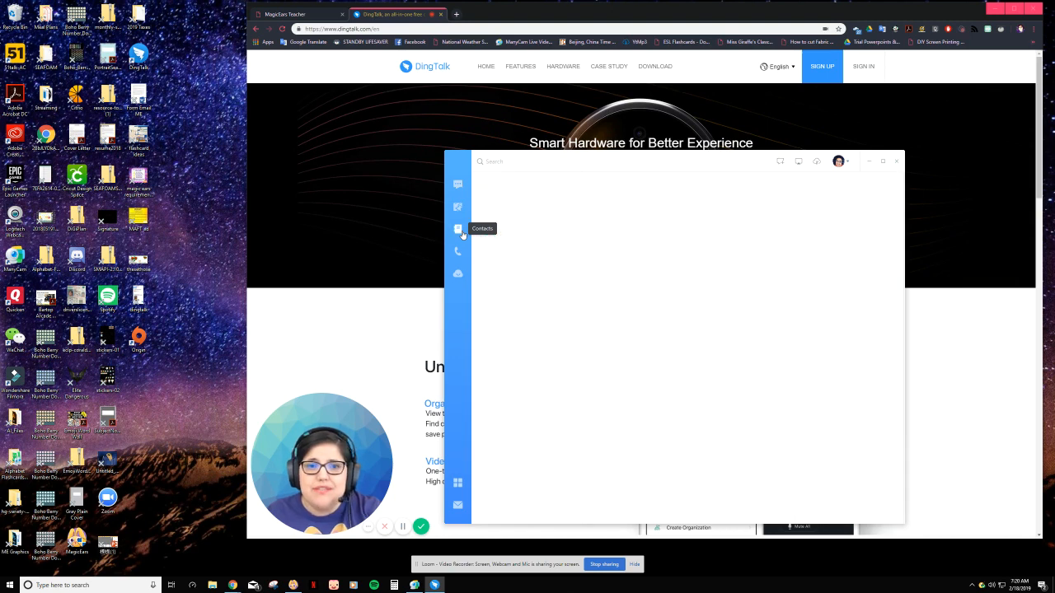
Step: Search contacts for "standby"
left_click(458, 185)
type("su")
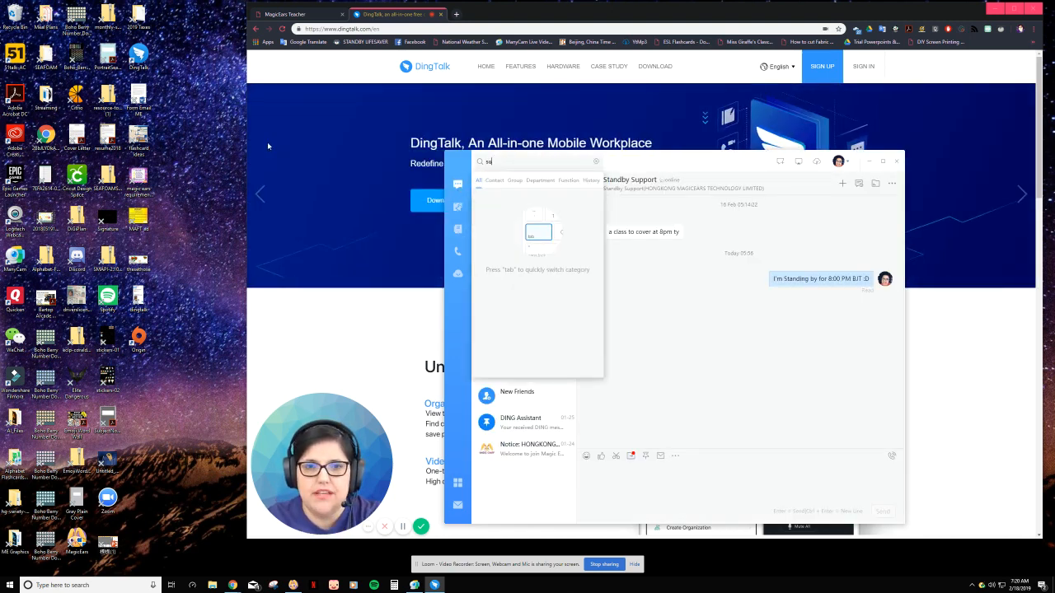
type("standby")
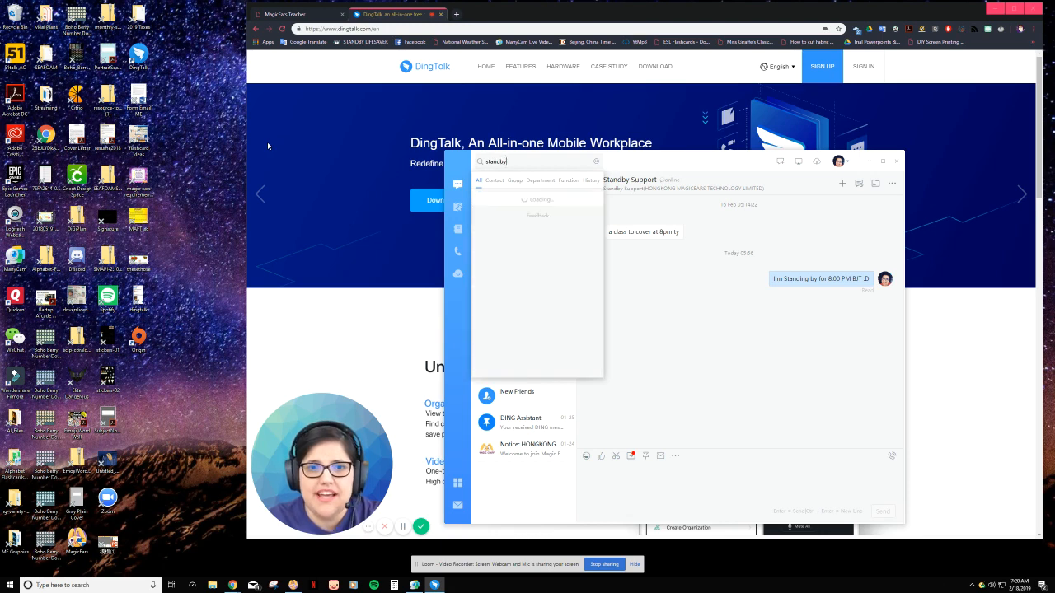